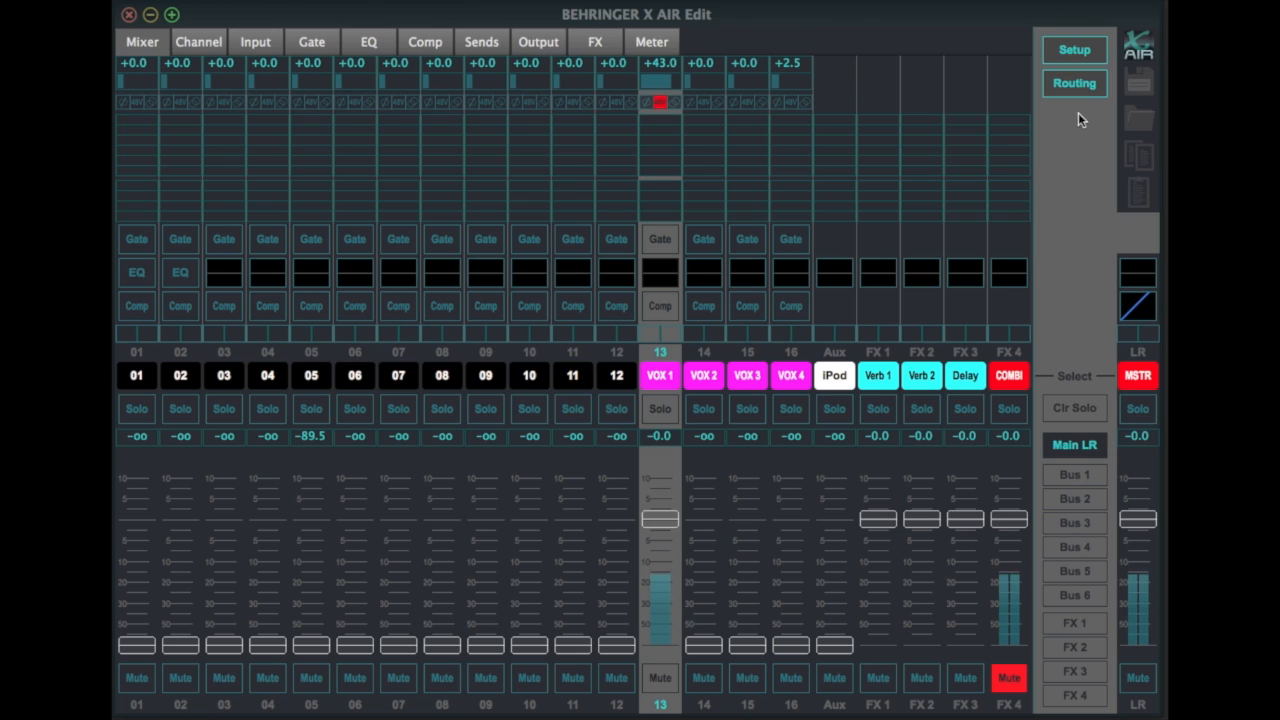
Step: Open the Setup page on the Connect tab showing the XR18 at 192.168.1.1
click(1074, 50)
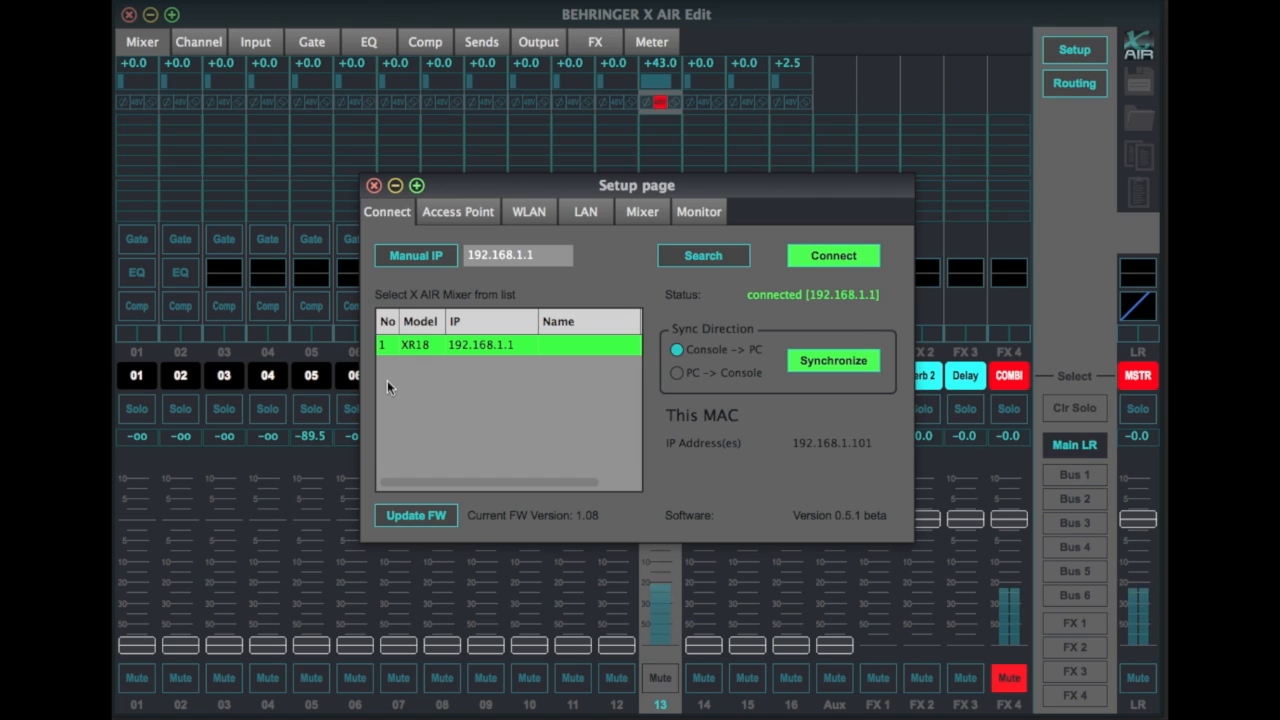
mouse_move(430, 367)
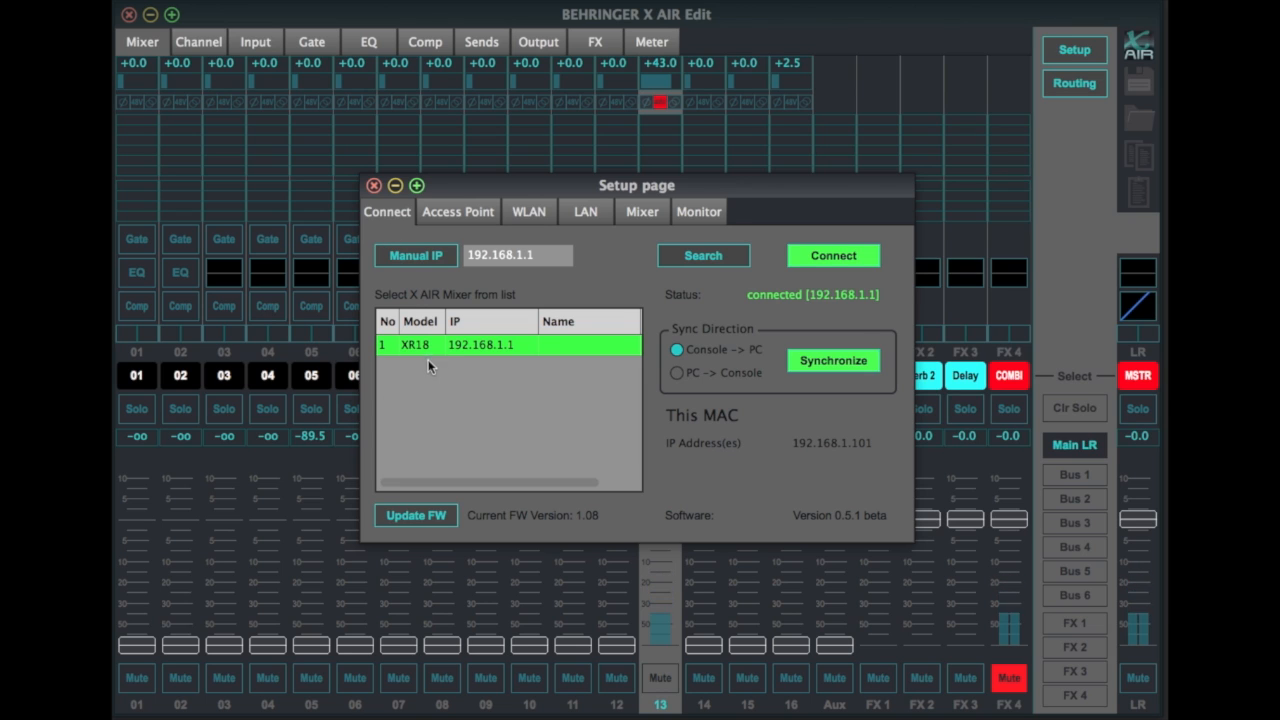
mouse_move(413, 355)
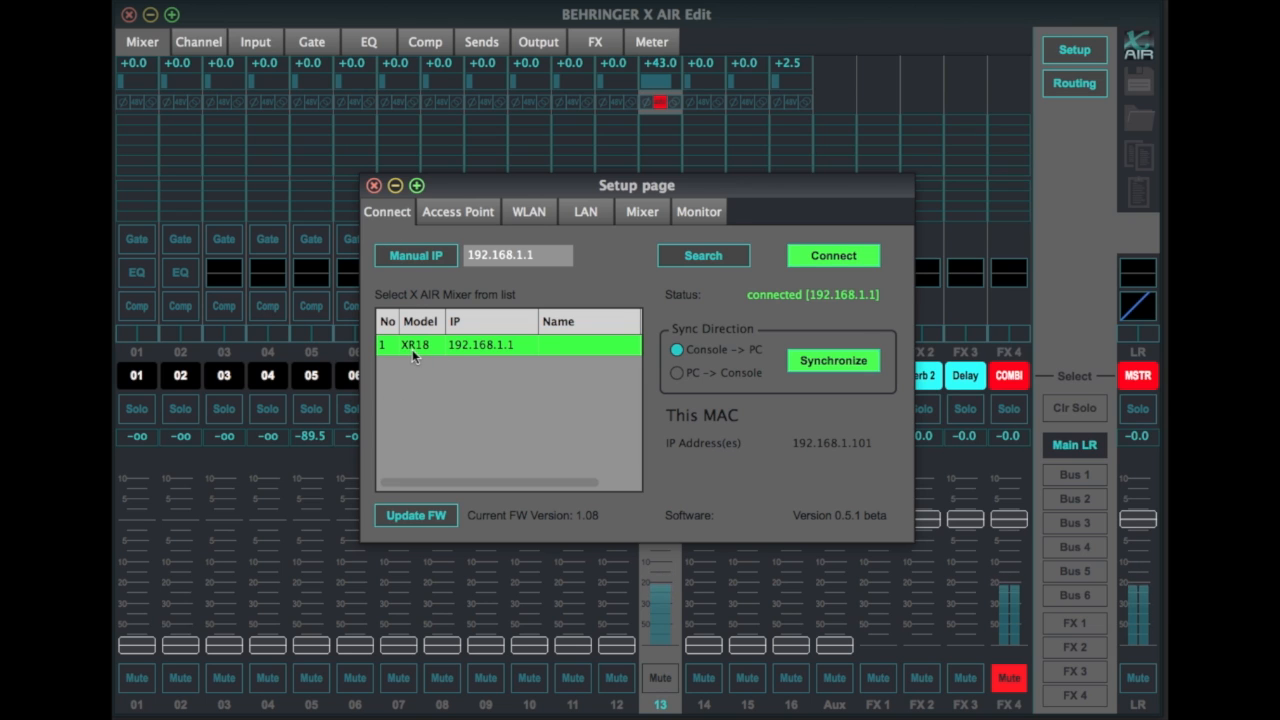
mouse_move(468, 356)
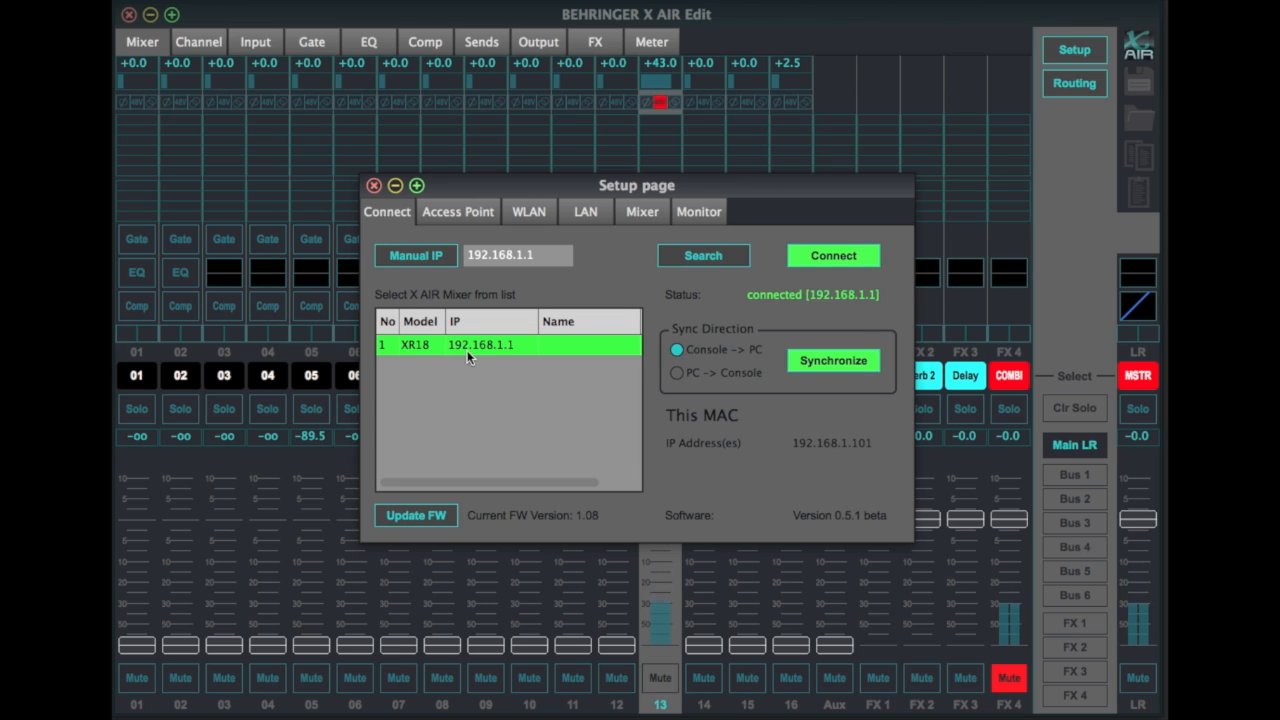
mouse_move(776, 375)
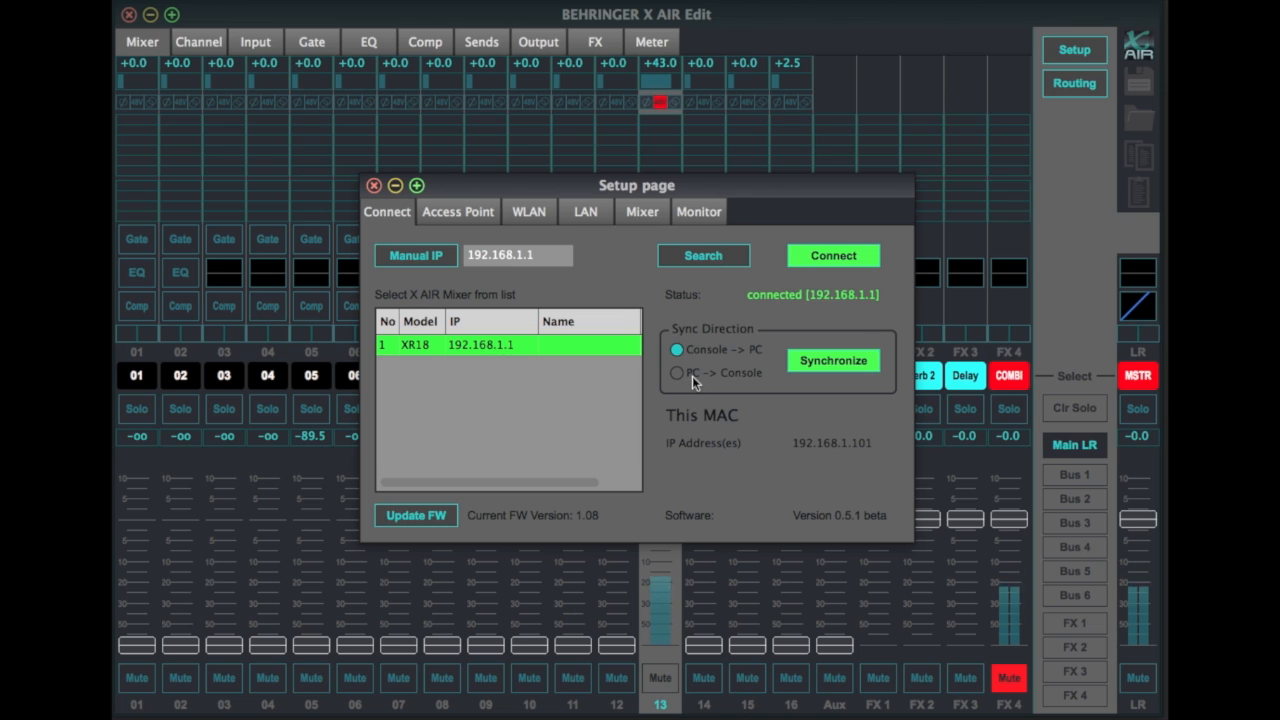
mouse_move(702, 385)
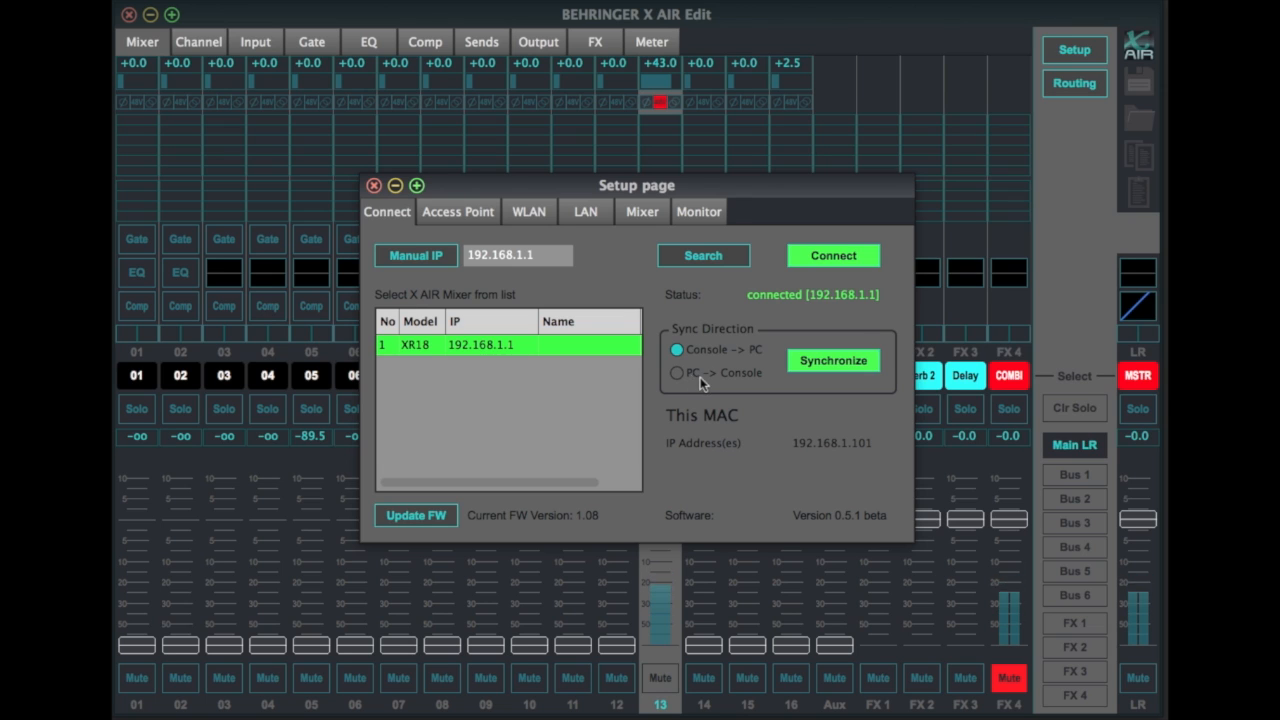
Step: Show the Access Point tab with WEP security, SSID 192.168.1.1 and key
click(458, 211)
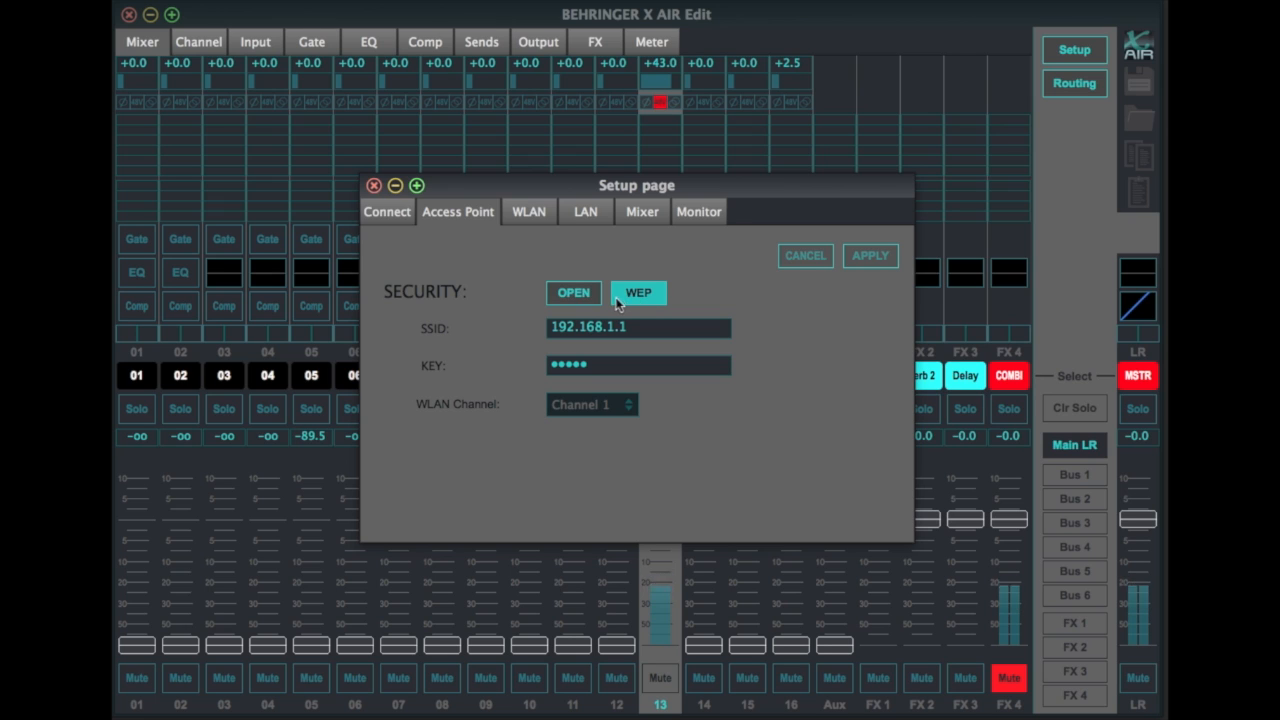
mouse_move(637, 300)
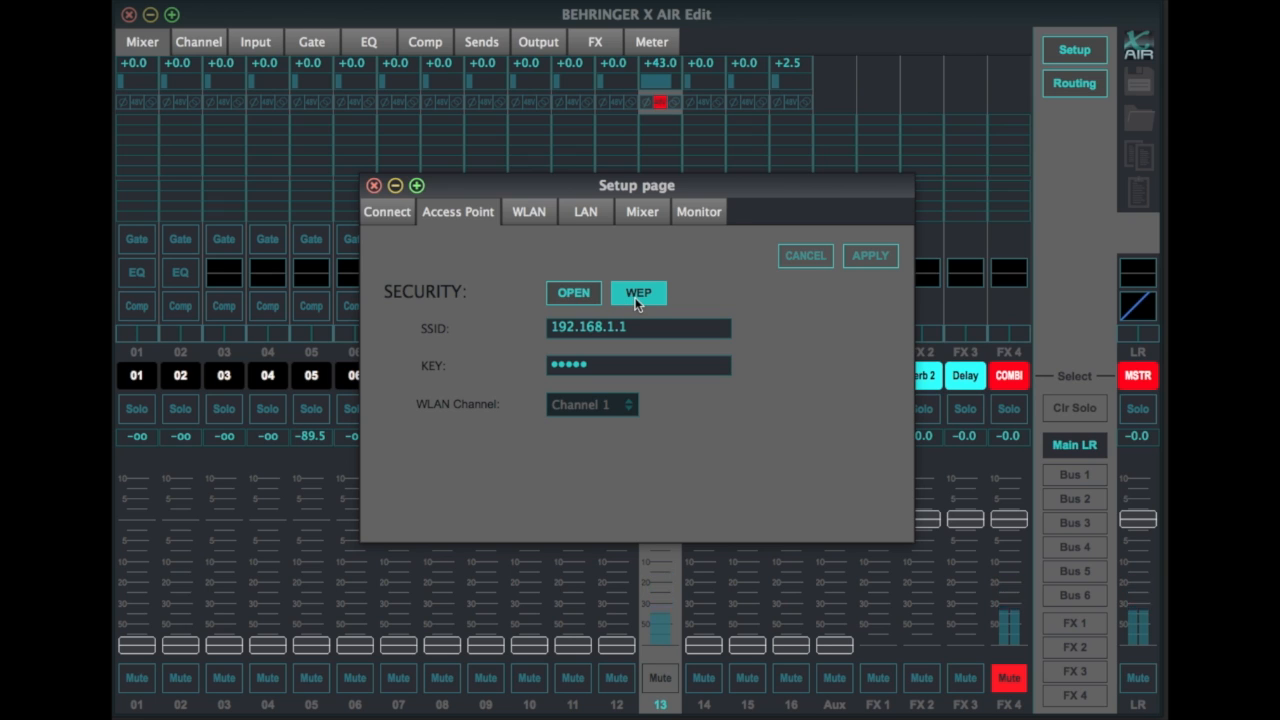